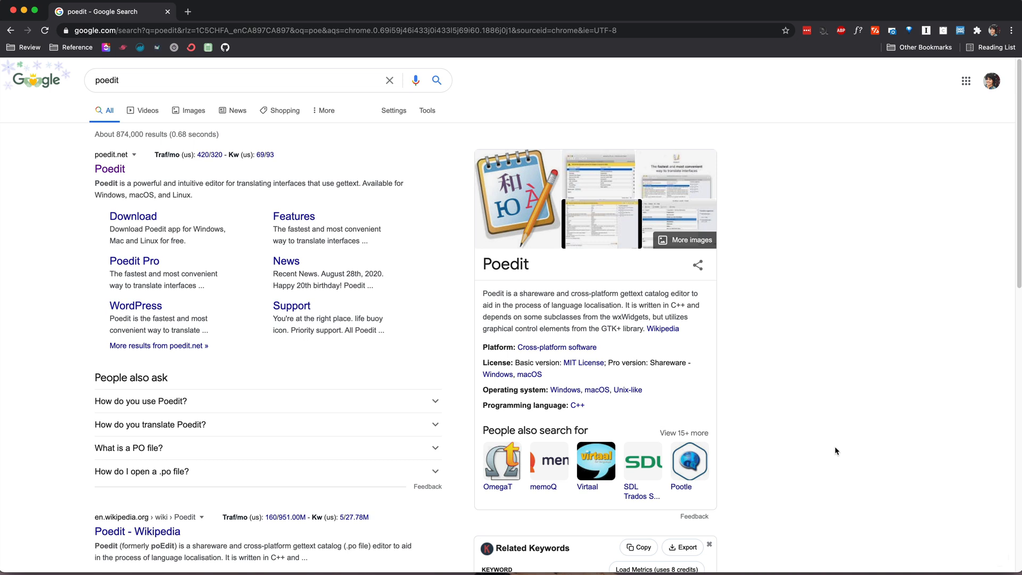
mouse_move(340, 164)
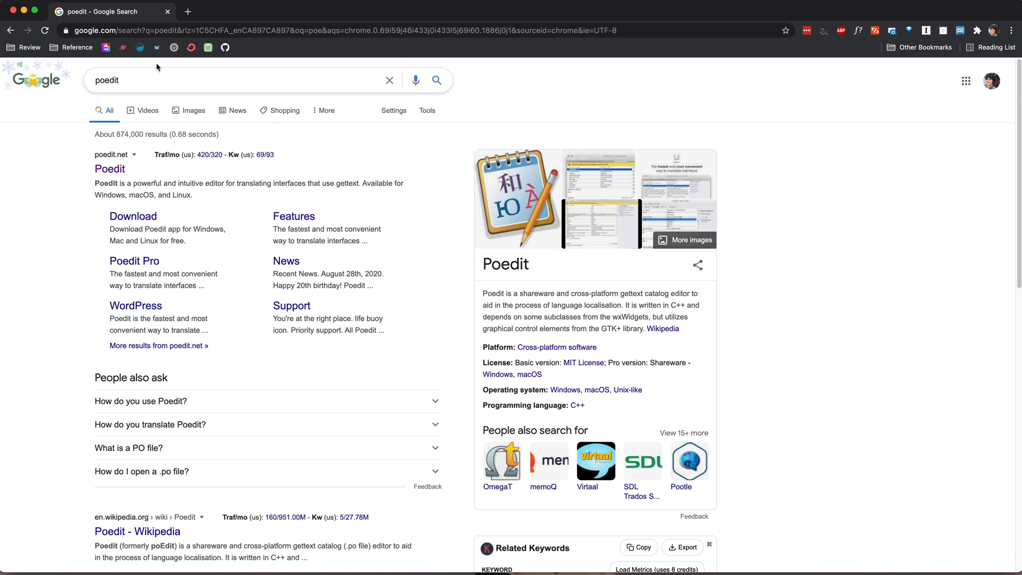
mouse_move(132, 94)
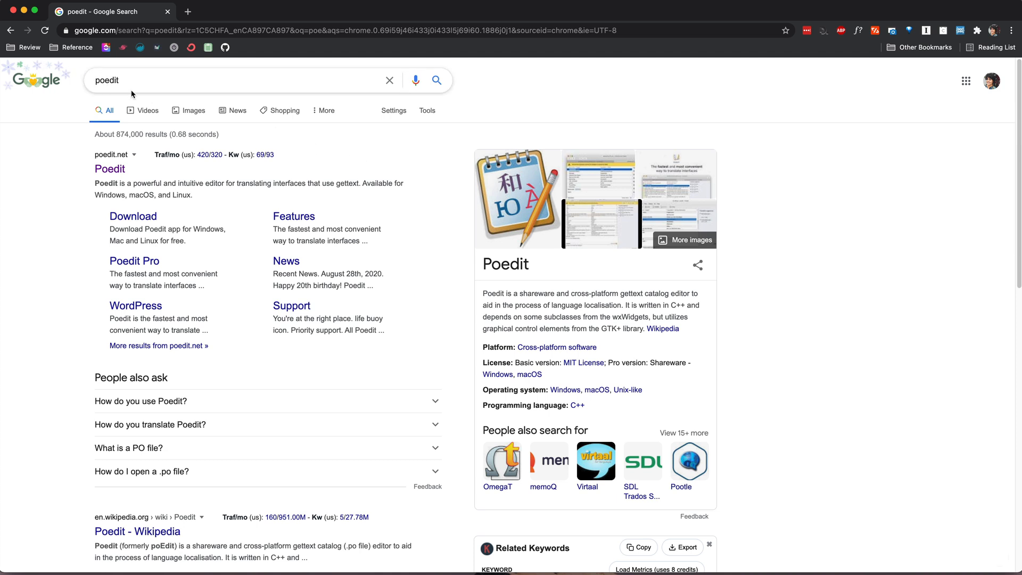
mouse_move(199, 125)
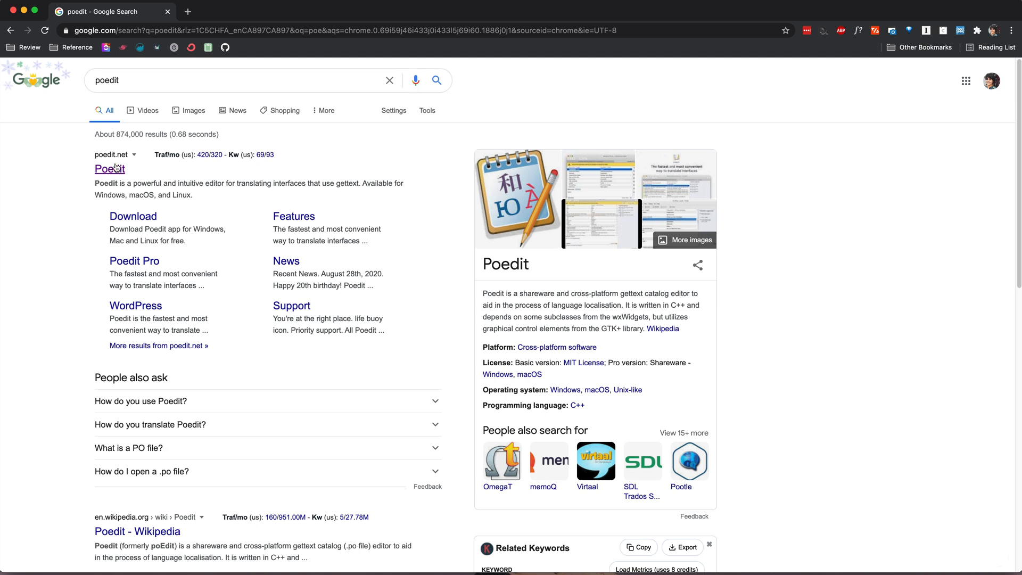
mouse_move(110, 169)
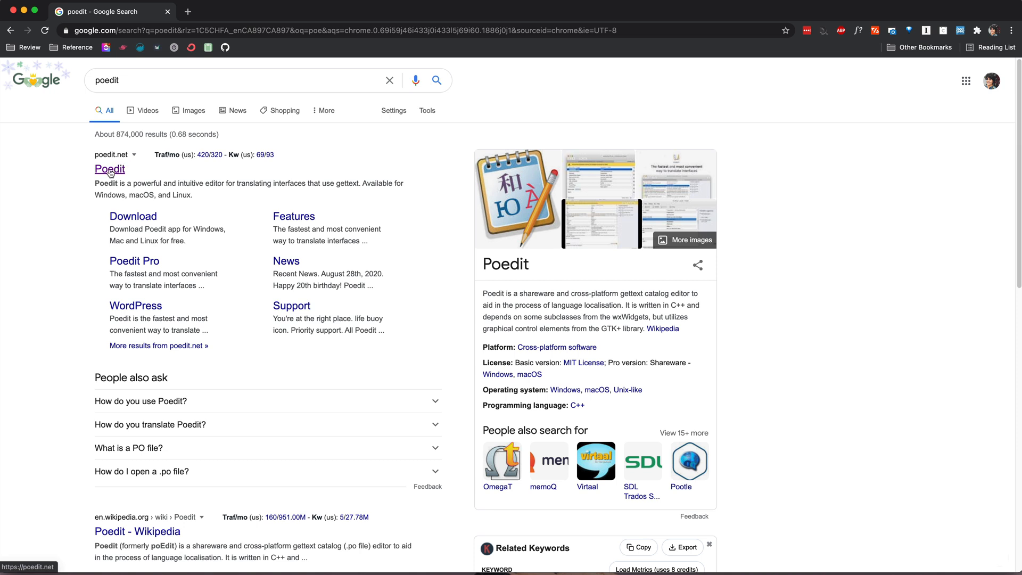
Download the Poedit-2.4.2.zip macOS installer from poedit.net and unpack the archive
click(109, 169)
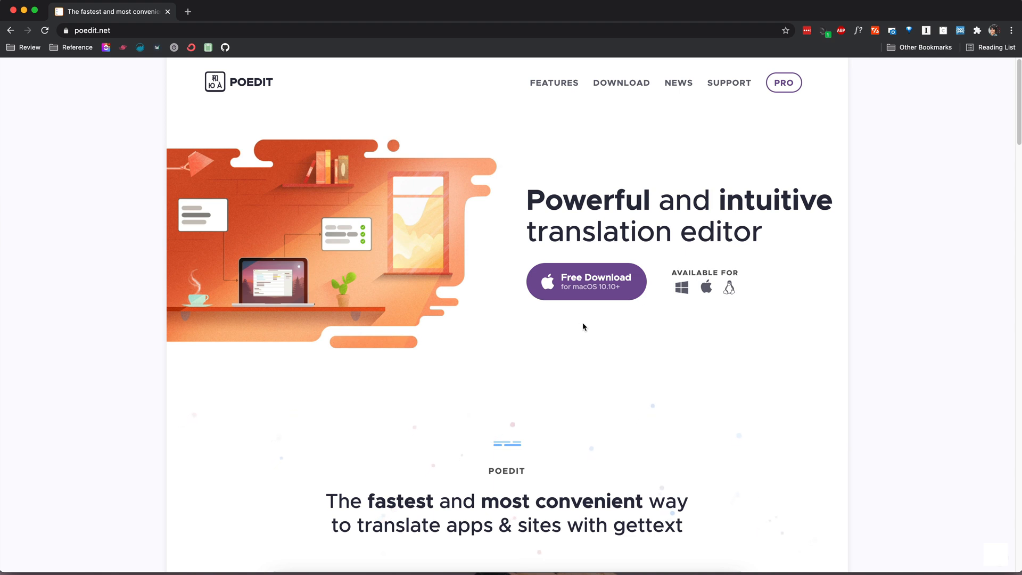
mouse_move(597, 316)
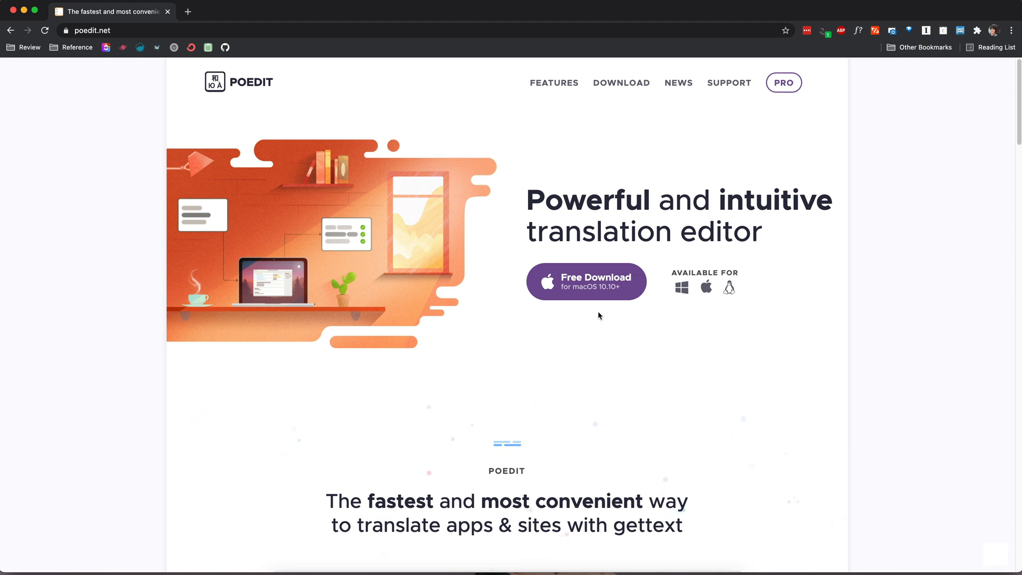
mouse_move(594, 319)
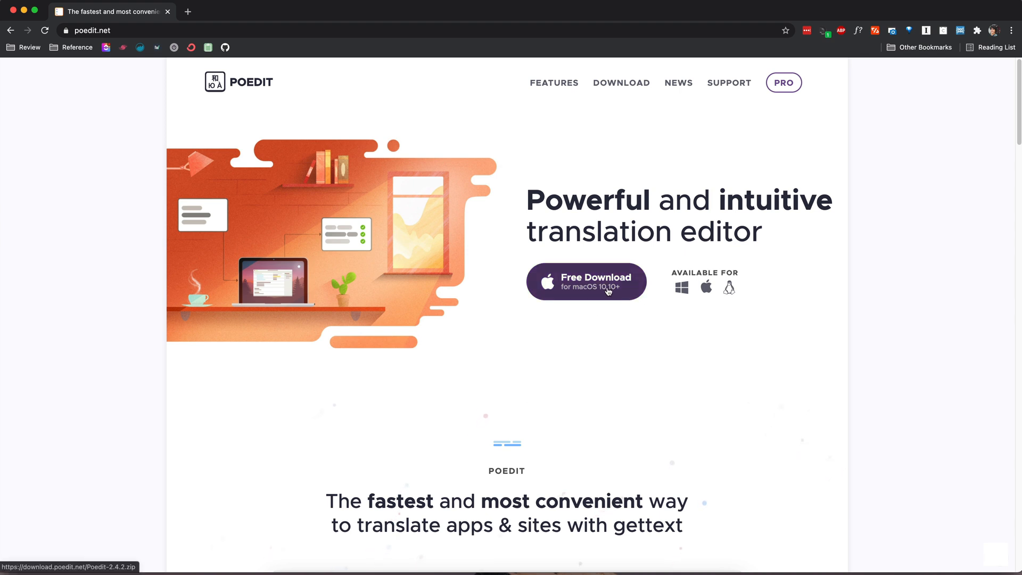
click(586, 281)
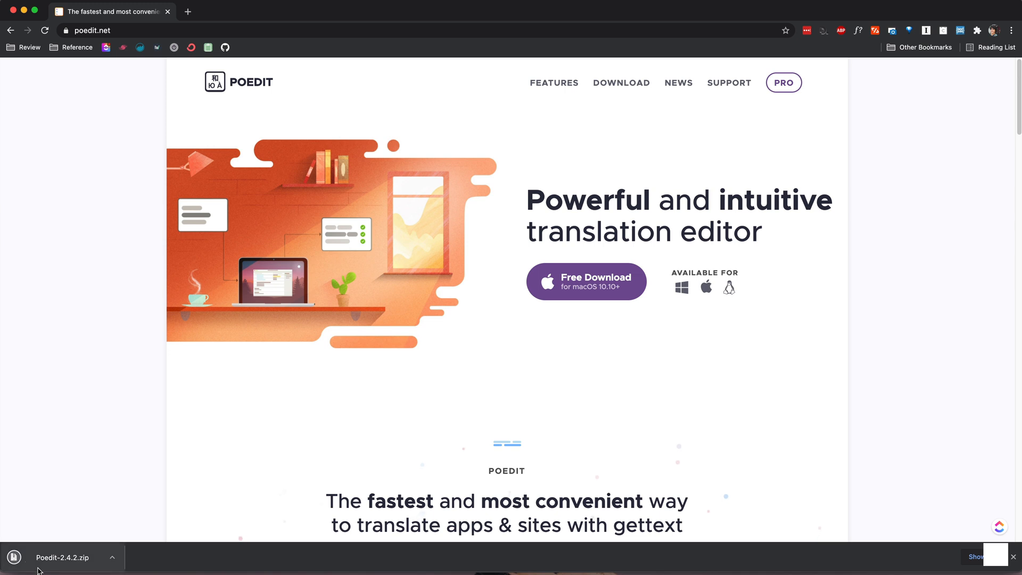
mouse_move(693, 374)
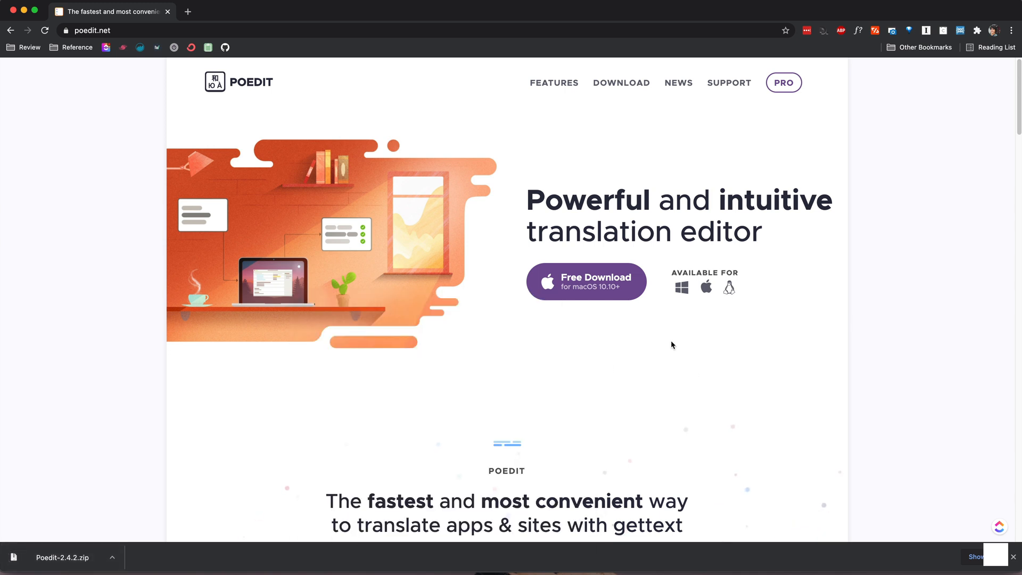
click(62, 557)
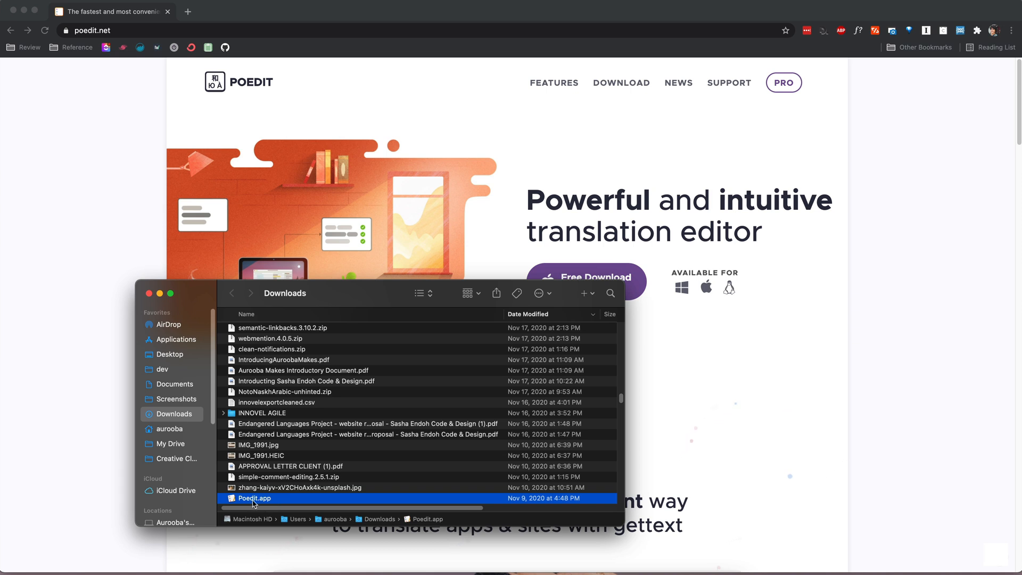
mouse_move(189, 416)
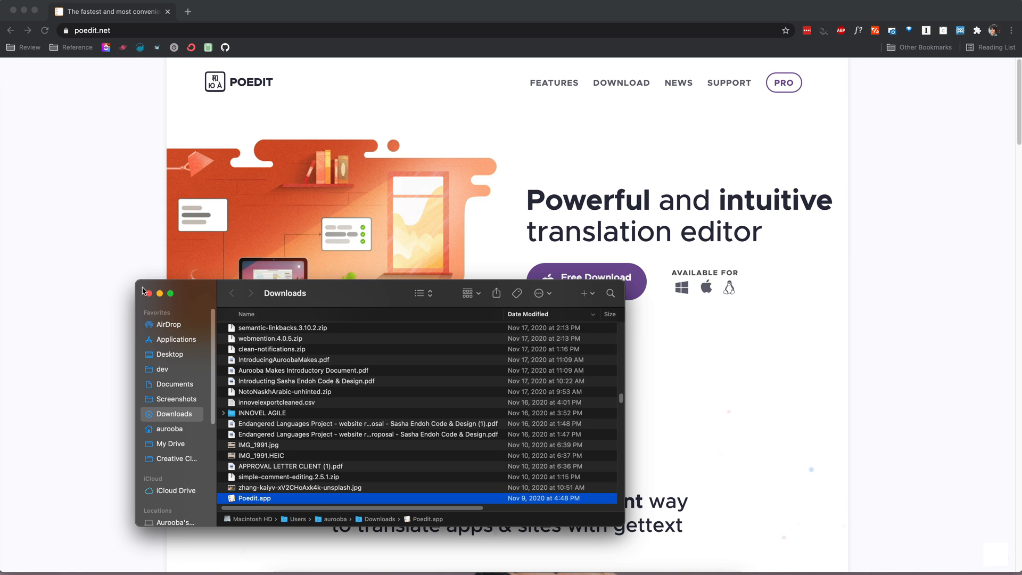
Close the Finder Downloads window after Poedit.app launches
click(148, 292)
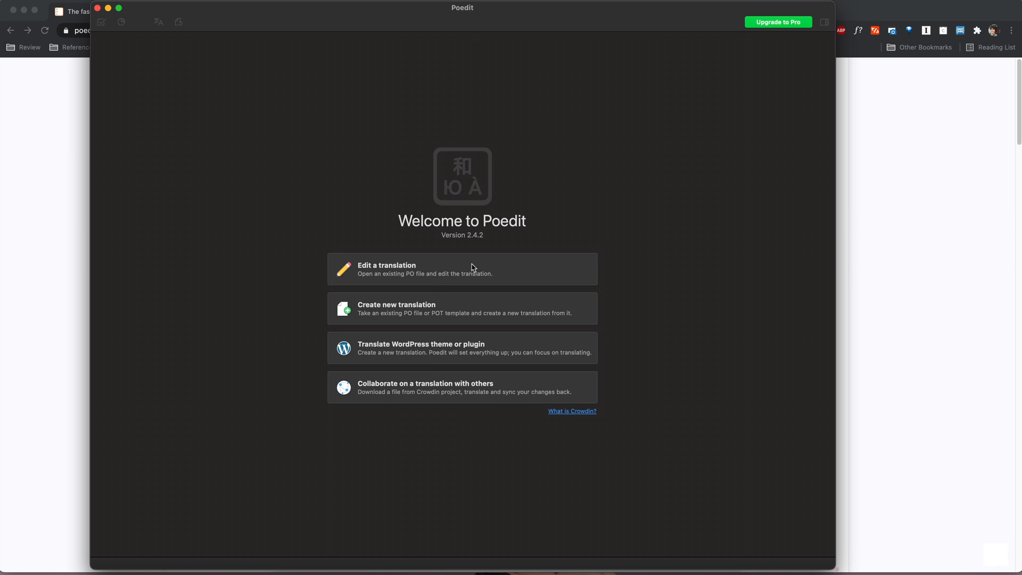
mouse_move(522, 326)
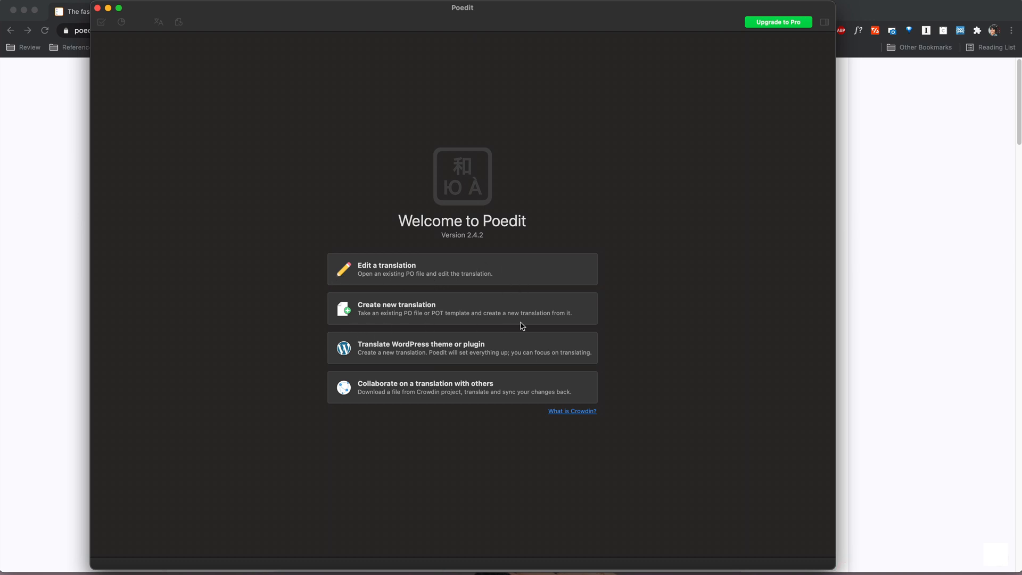
mouse_move(477, 359)
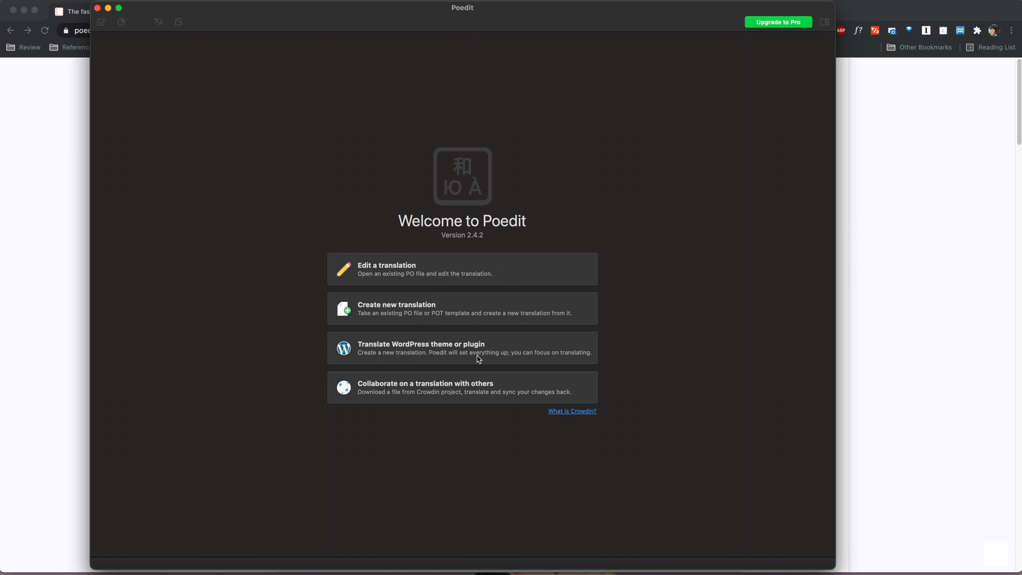
mouse_move(728, 377)
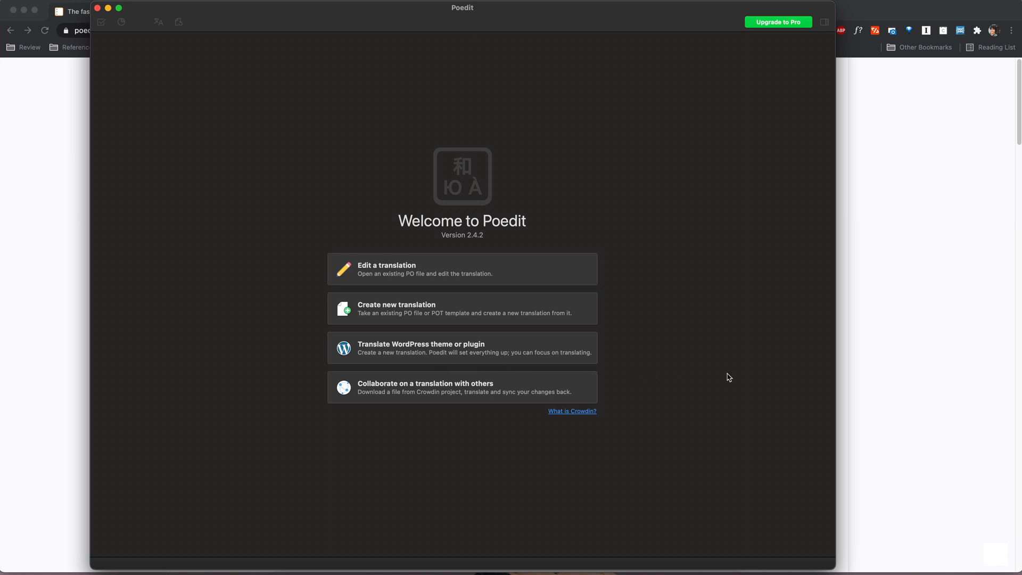
mouse_move(794, 372)
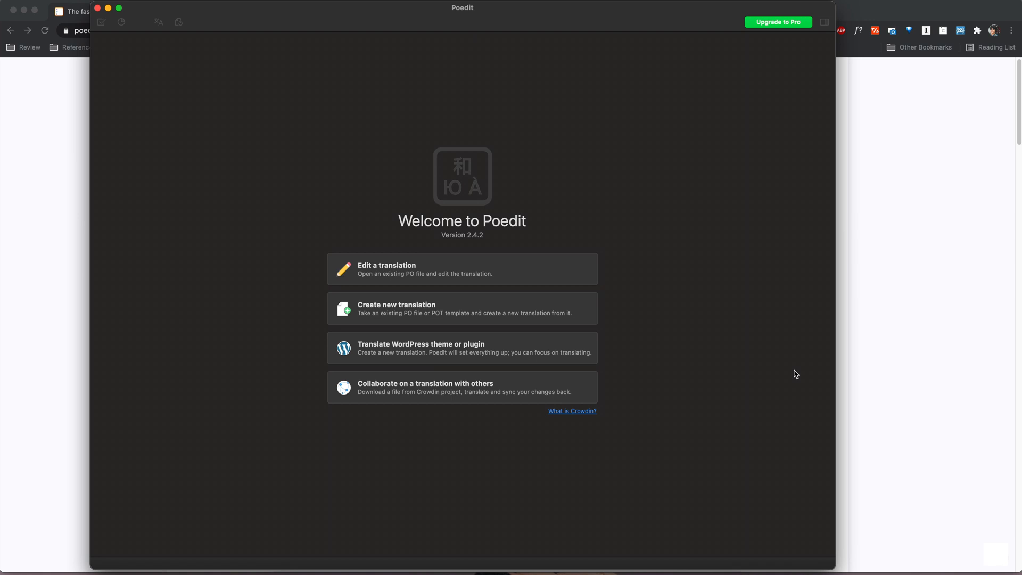
mouse_move(638, 397)
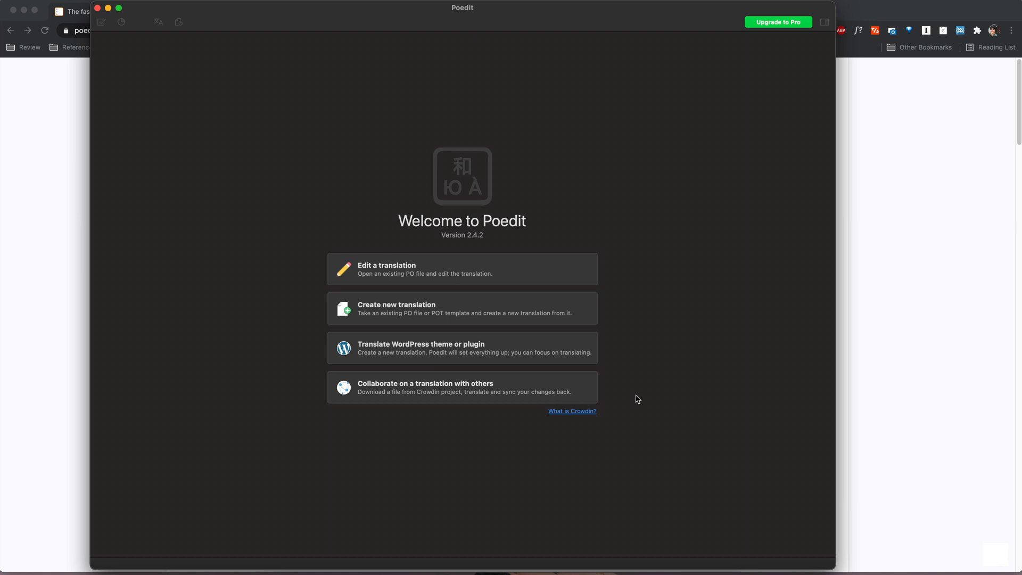
mouse_move(462, 311)
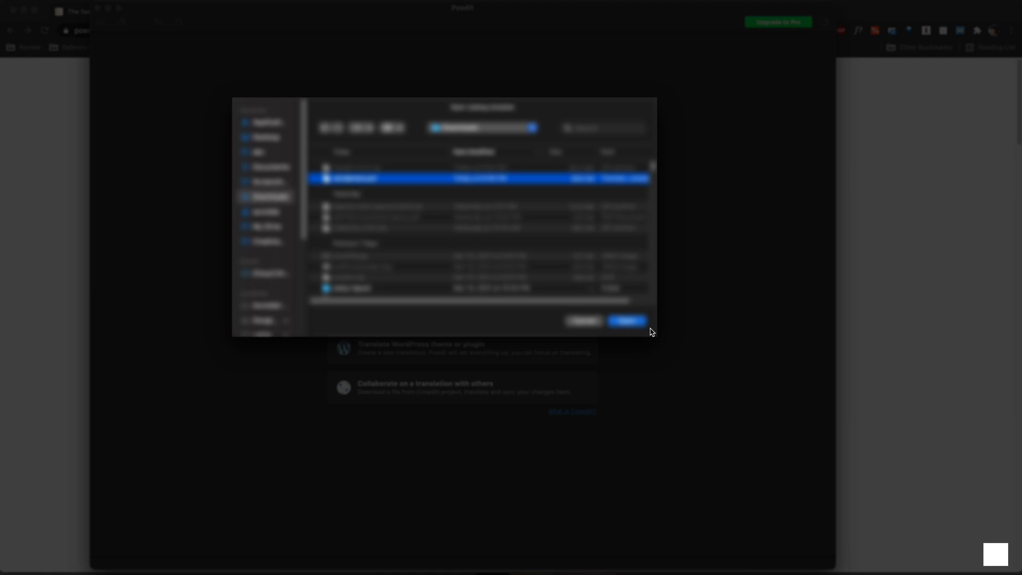
Create the translation from the WordPress template with French (Canada) as its language
click(625, 321)
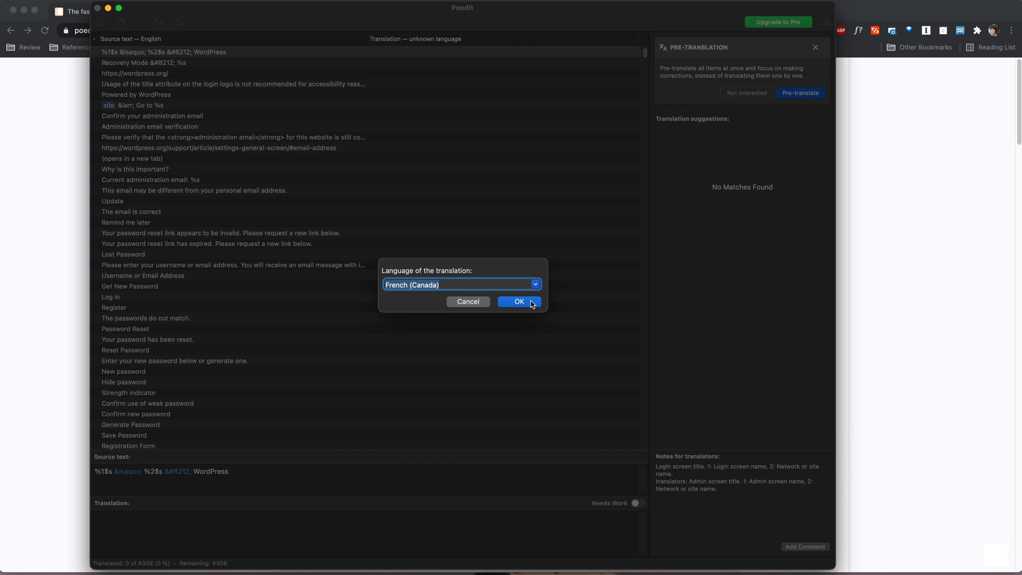
click(519, 301)
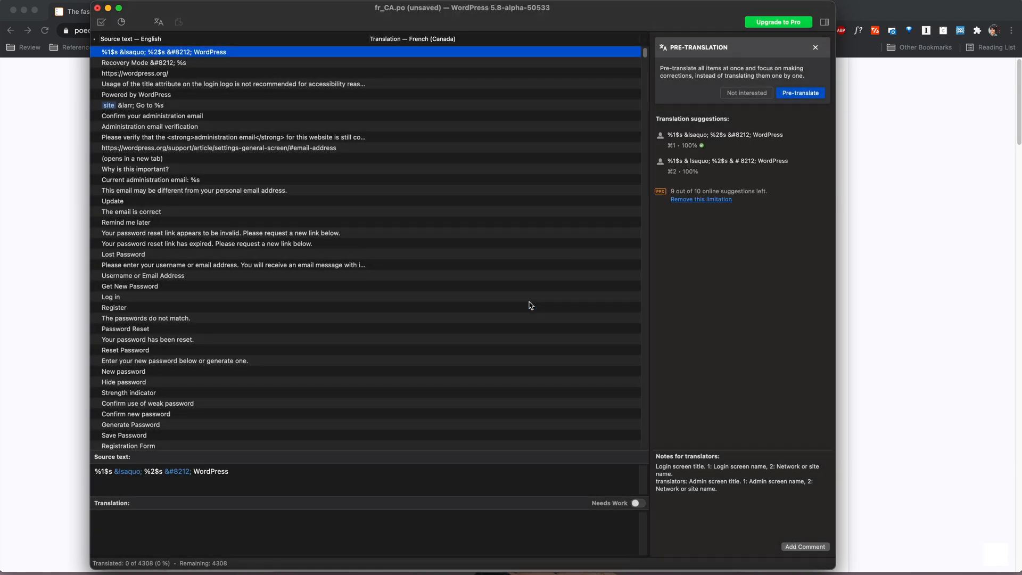
mouse_move(278, 382)
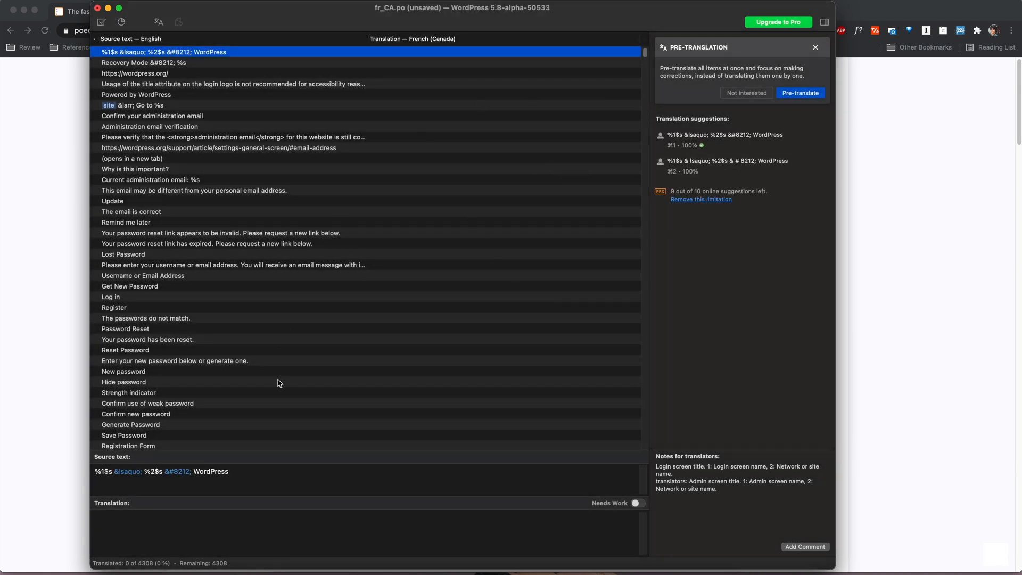
Select the 'Powered by WordPress' source string for translation
scroll(down, 3)
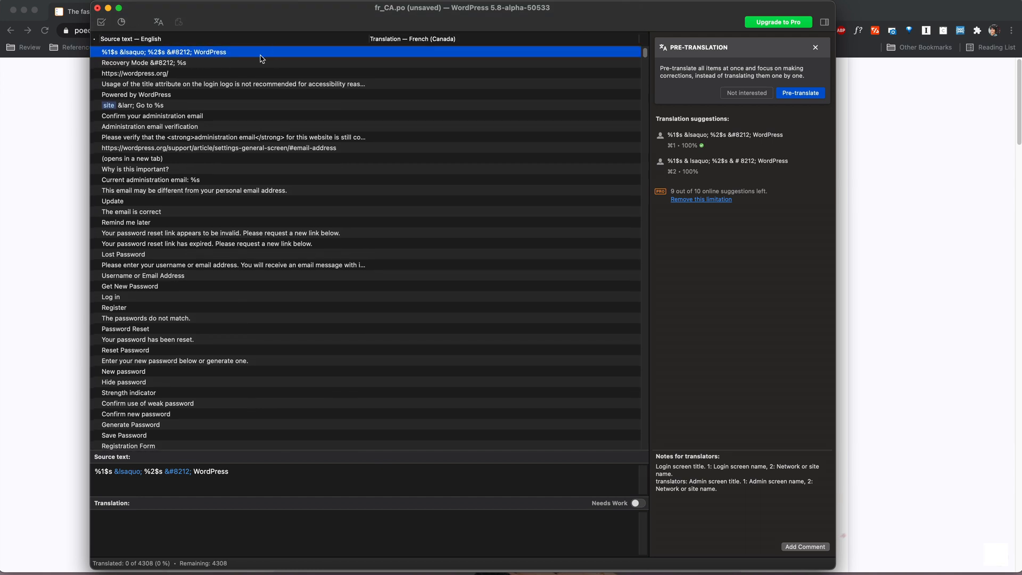
mouse_move(111, 94)
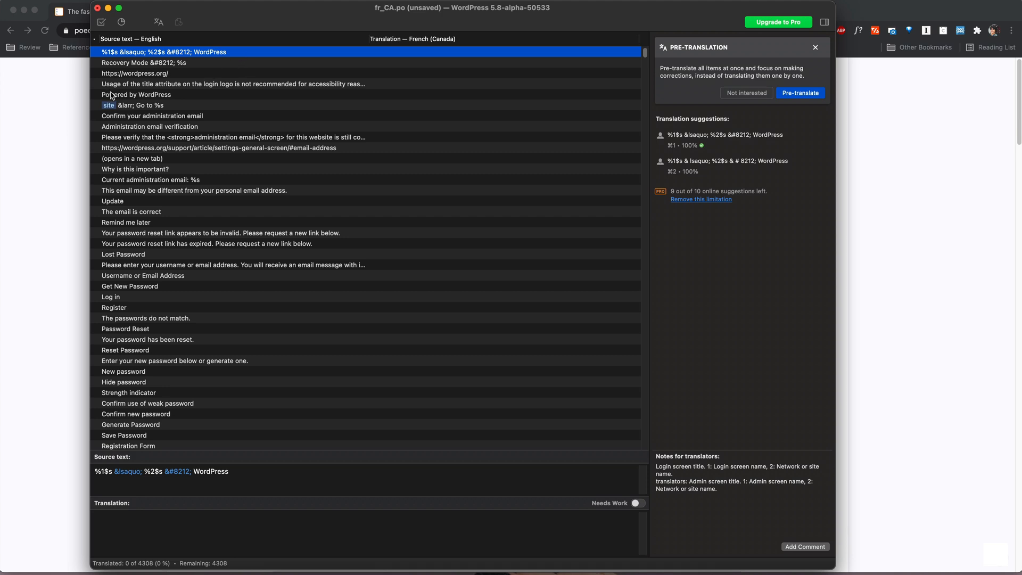
mouse_move(167, 100)
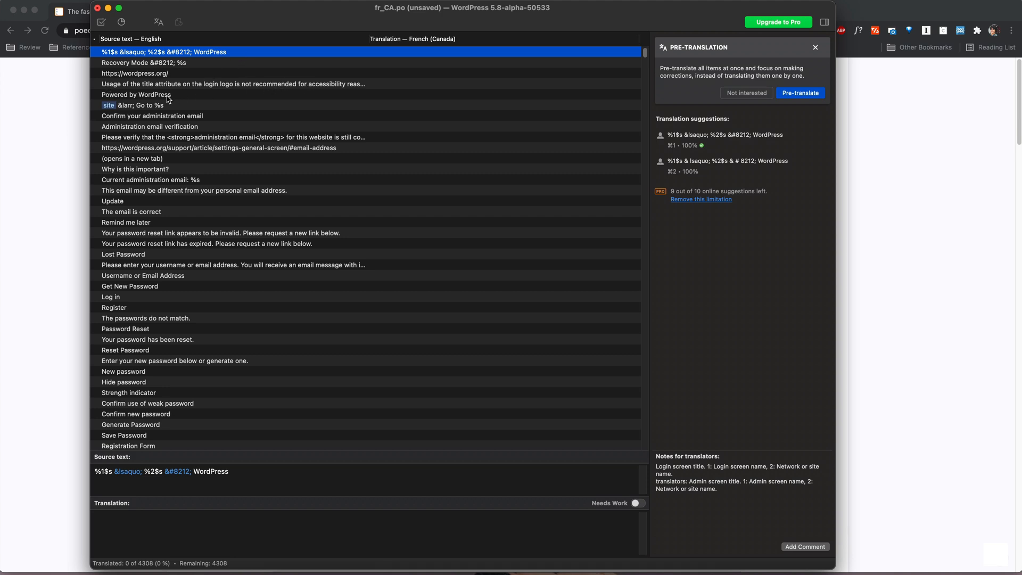
click(136, 94)
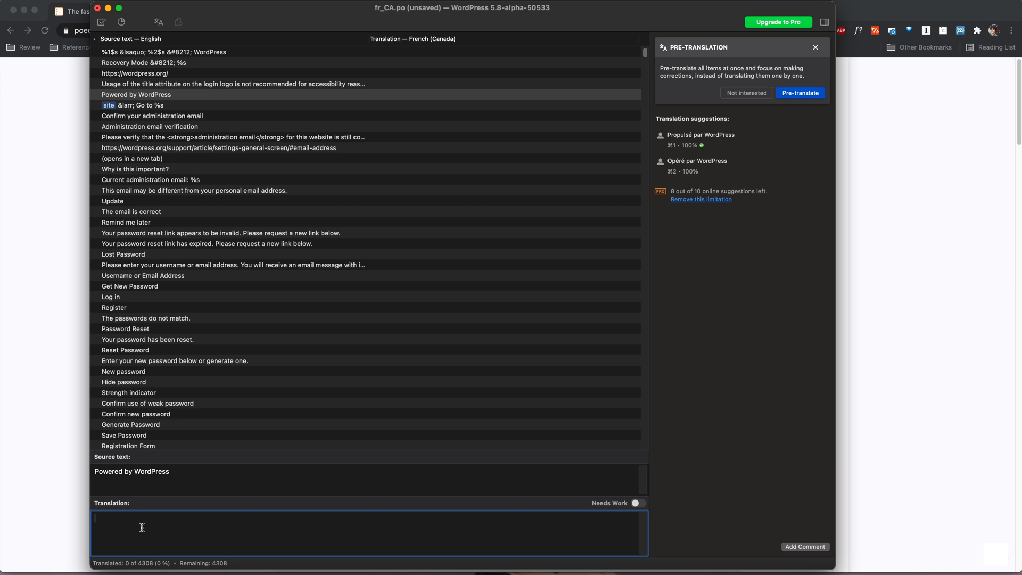
Translate the string as 'Powered by WordPress' and move to 'Administration email verification'
text(Powered by)
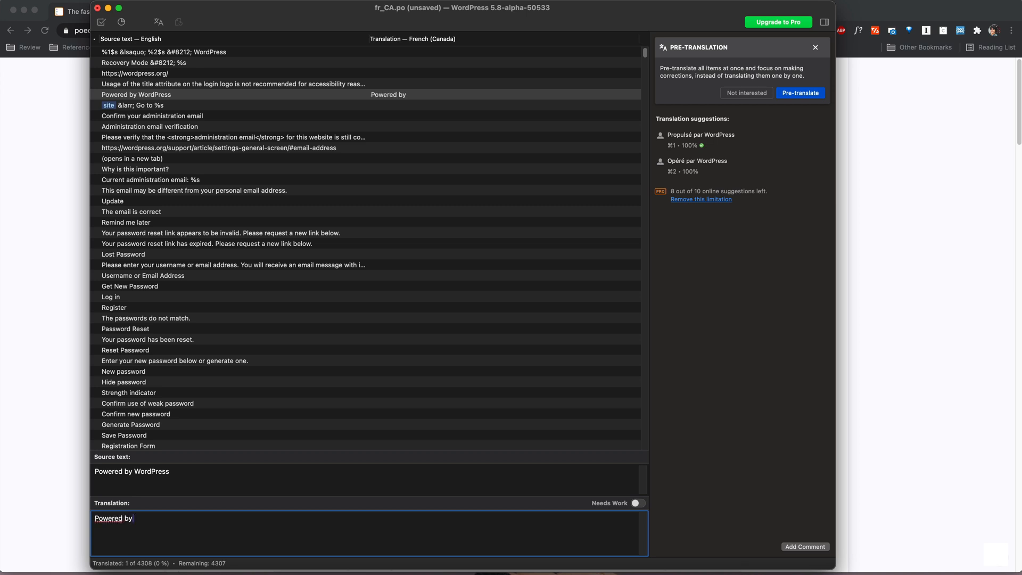
text(WordPress)
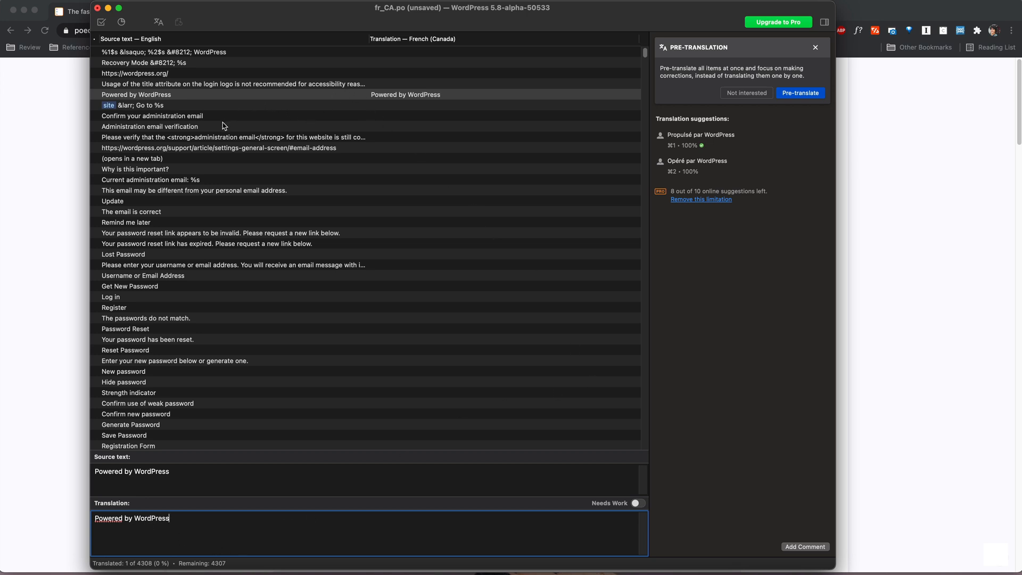
click(149, 127)
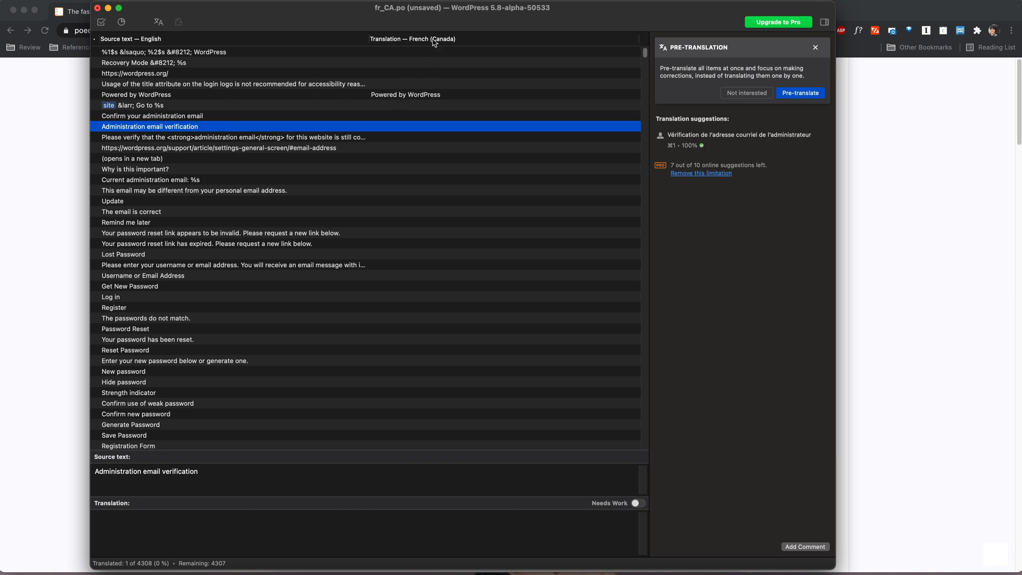
mouse_move(445, 101)
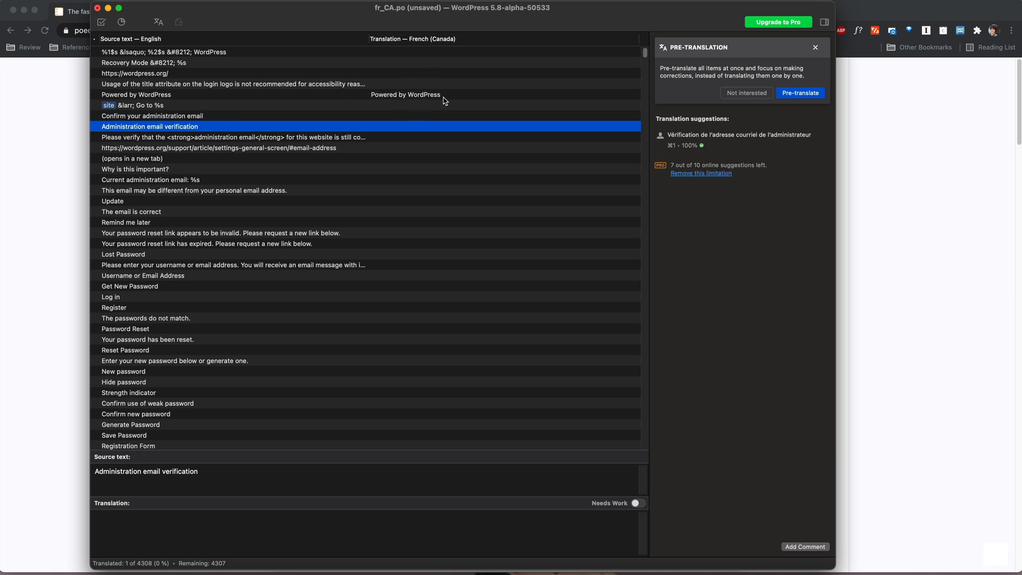
mouse_move(464, 472)
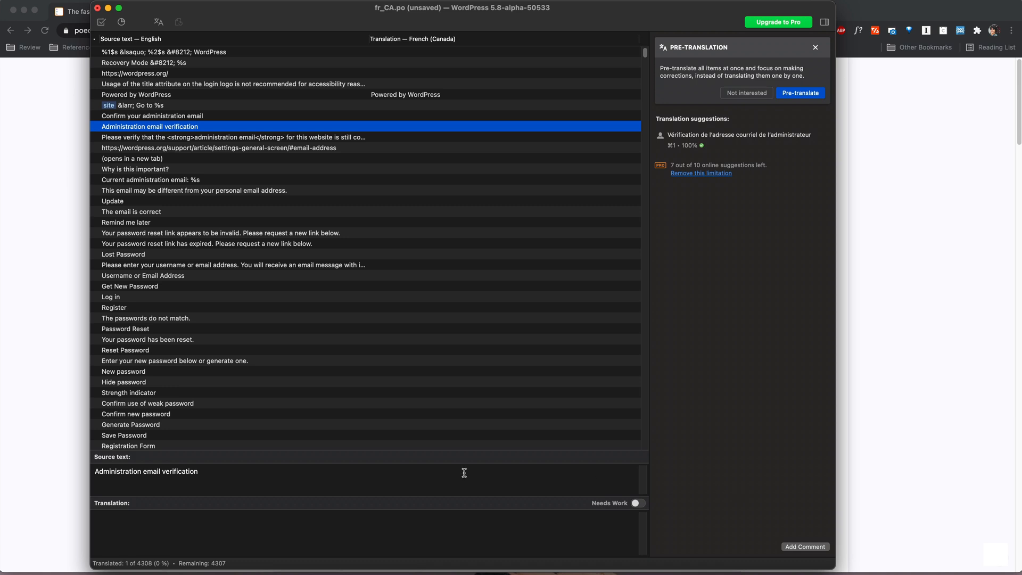
mouse_move(443, 285)
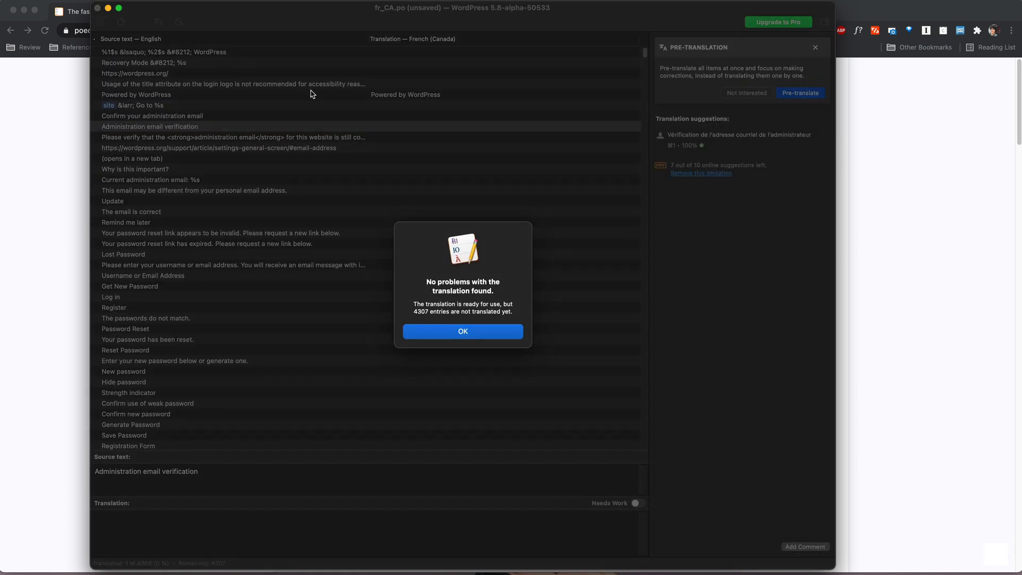
mouse_move(475, 327)
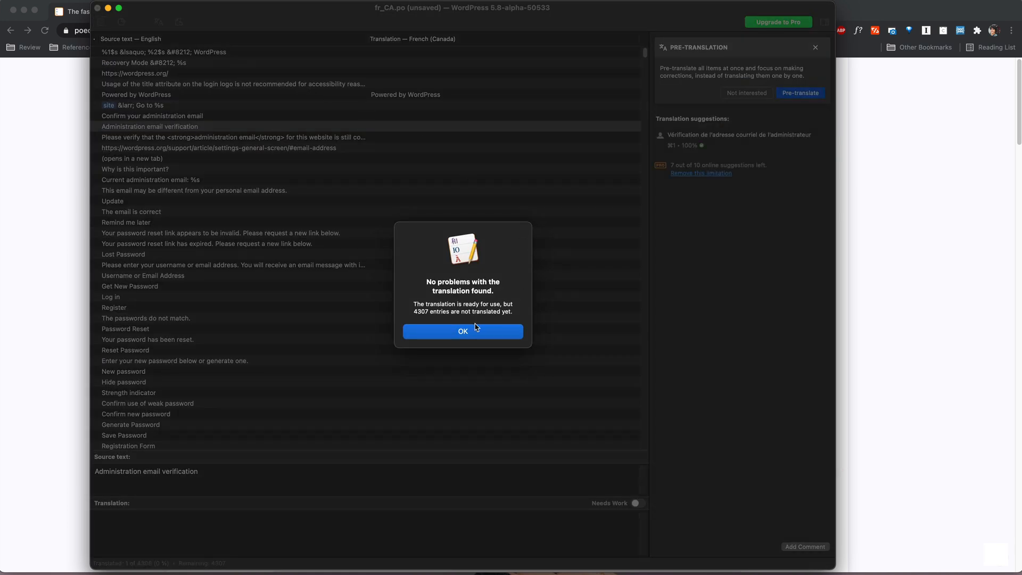
click(463, 331)
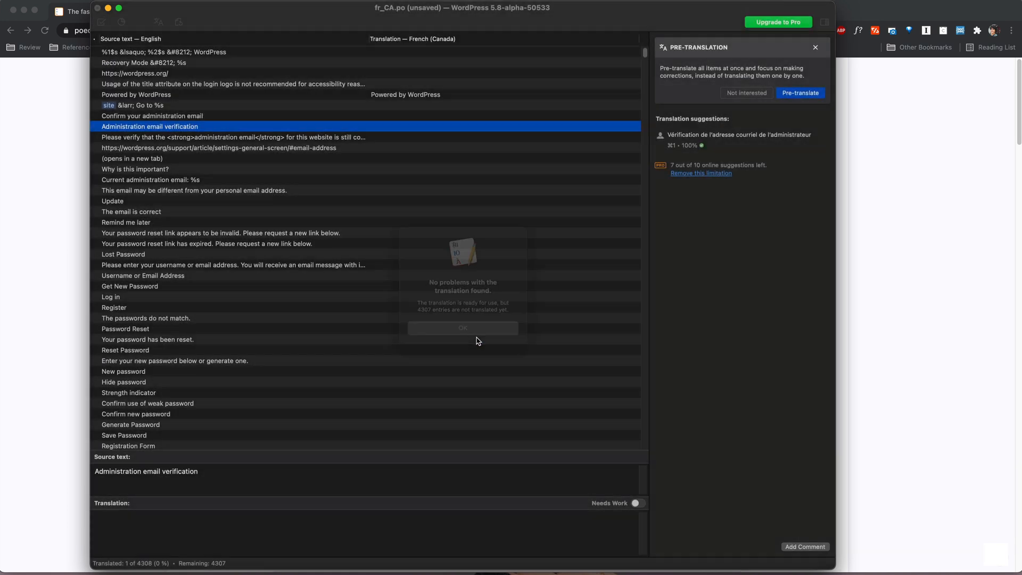
click(462, 327)
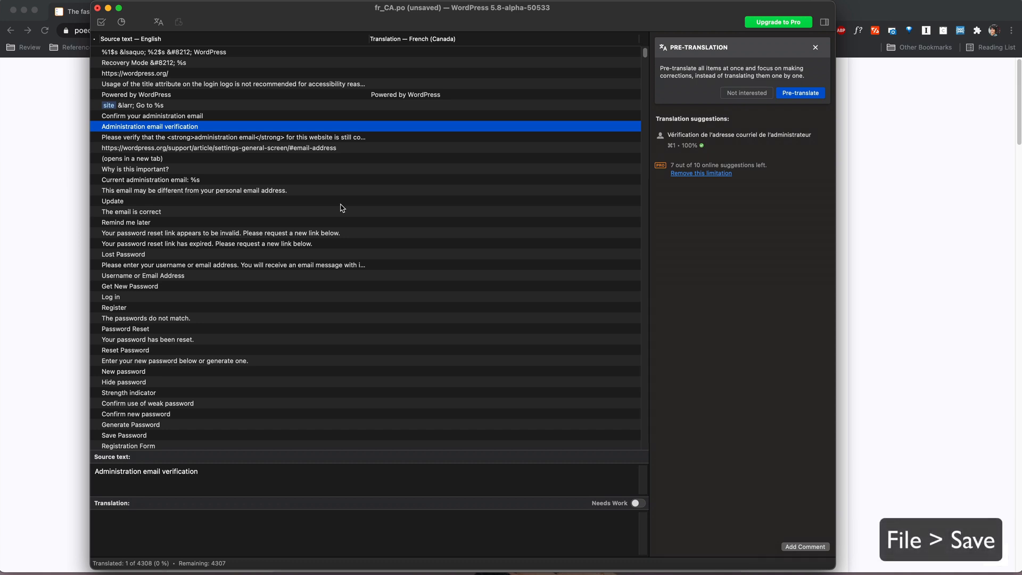
Save the catalog as fr_CA.po in the Downloads folder
key(cmd+s)
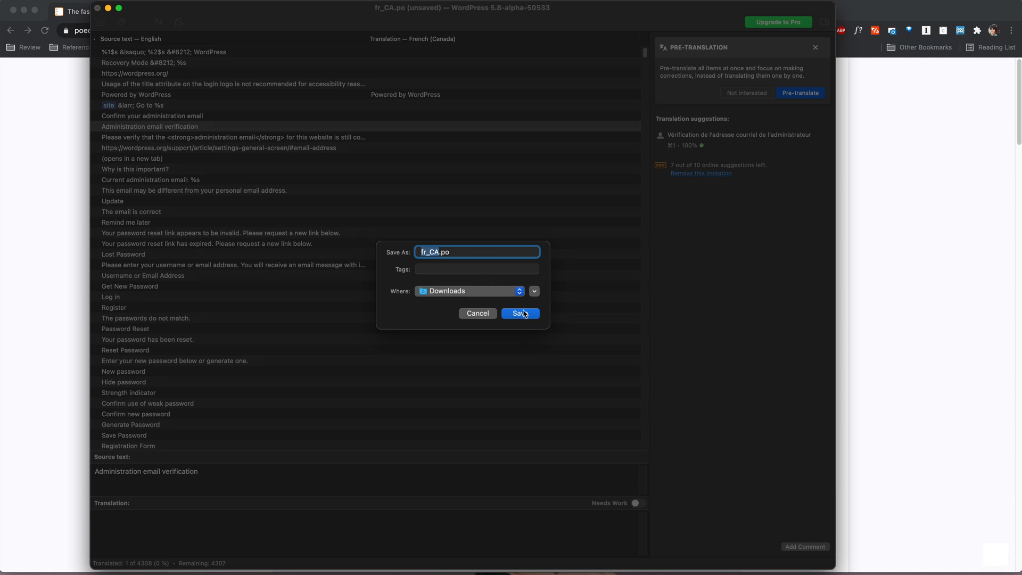
mouse_move(523, 318)
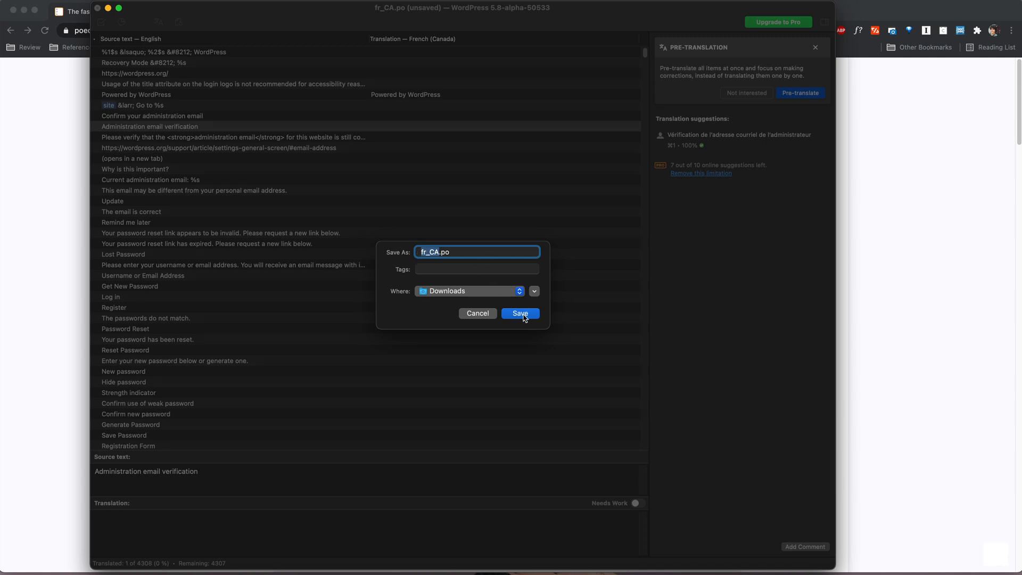